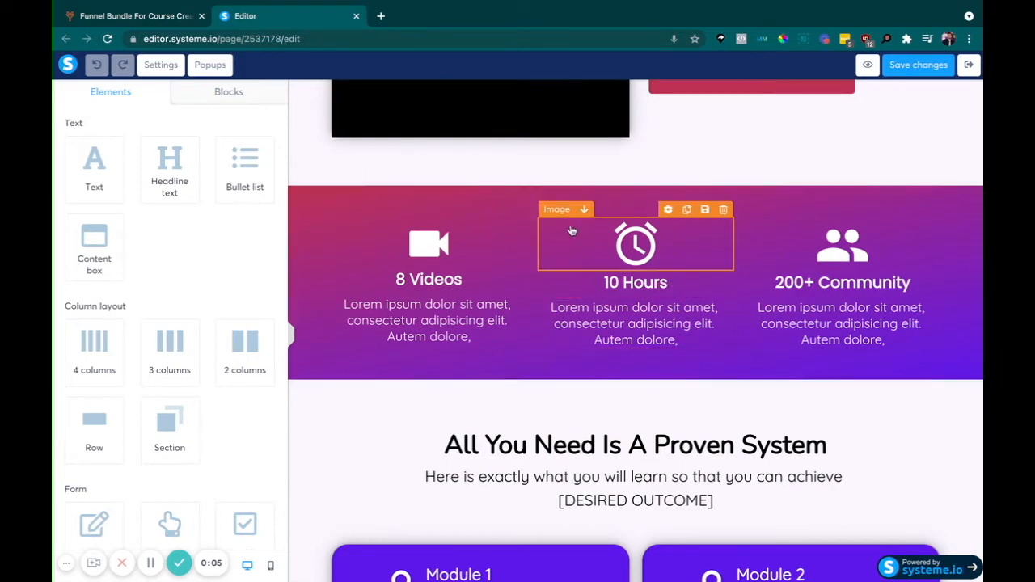
# Review the Funnel Vibe course bundle sales page listing its five customizable funnel pages
pyautogui.scroll(-3)
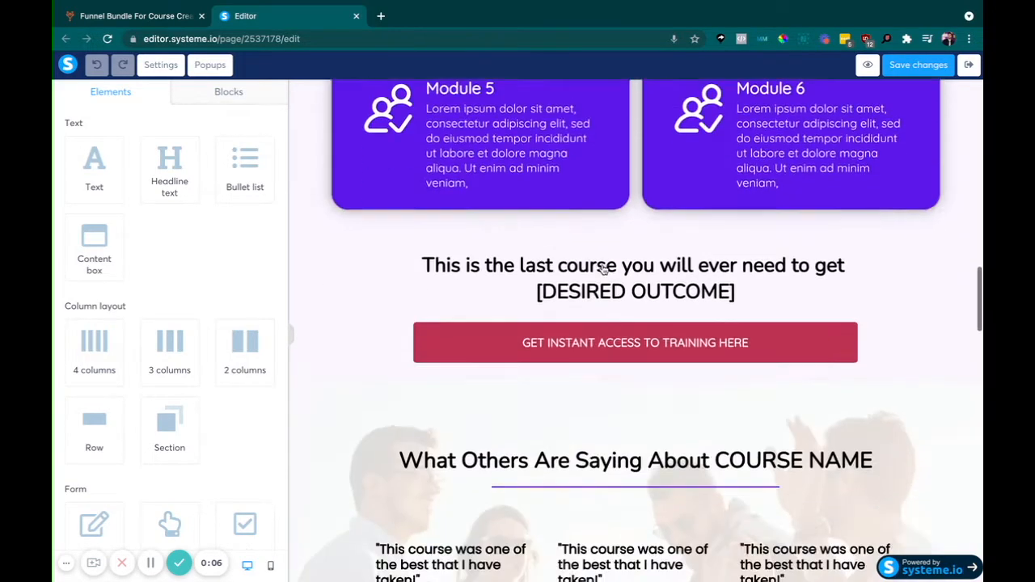
pyautogui.scroll(-3)
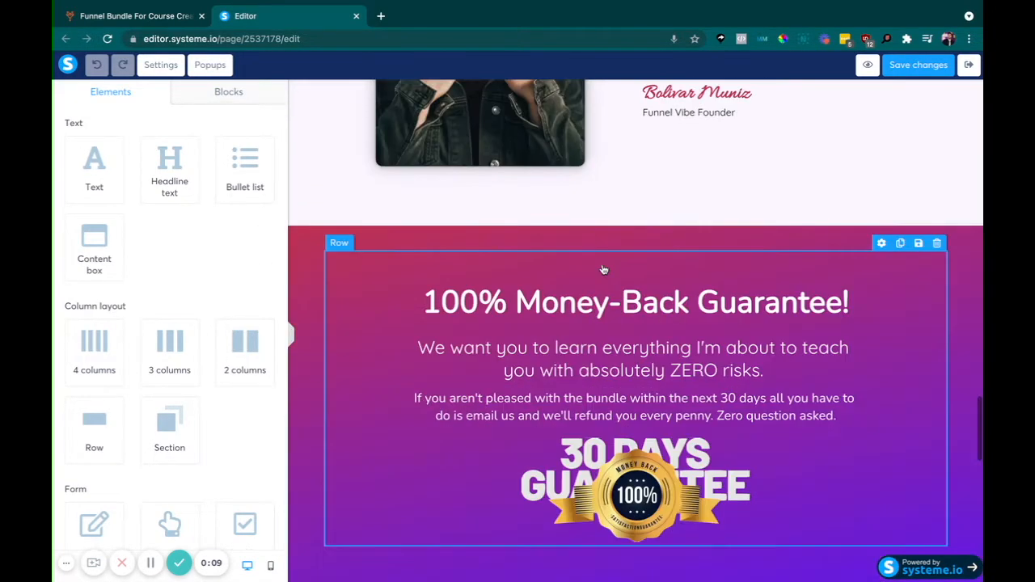
pyautogui.scroll(-3)
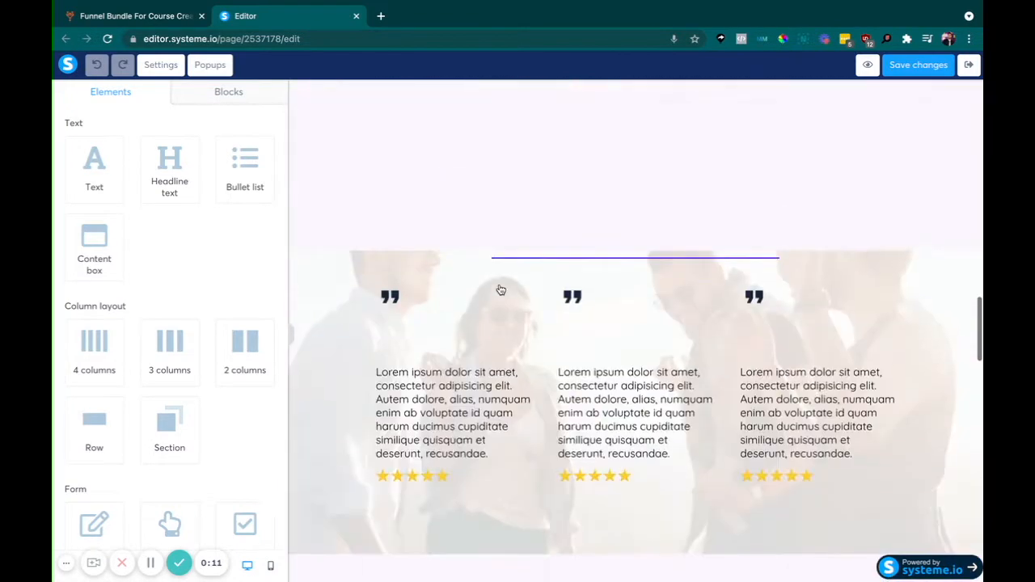
pyautogui.click(130, 16)
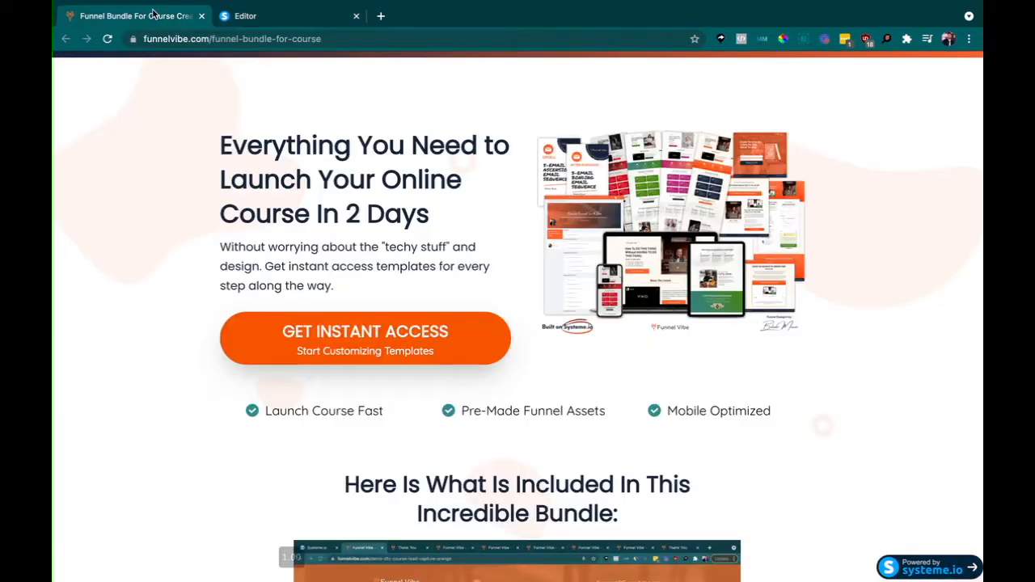
pyautogui.scroll(-3)
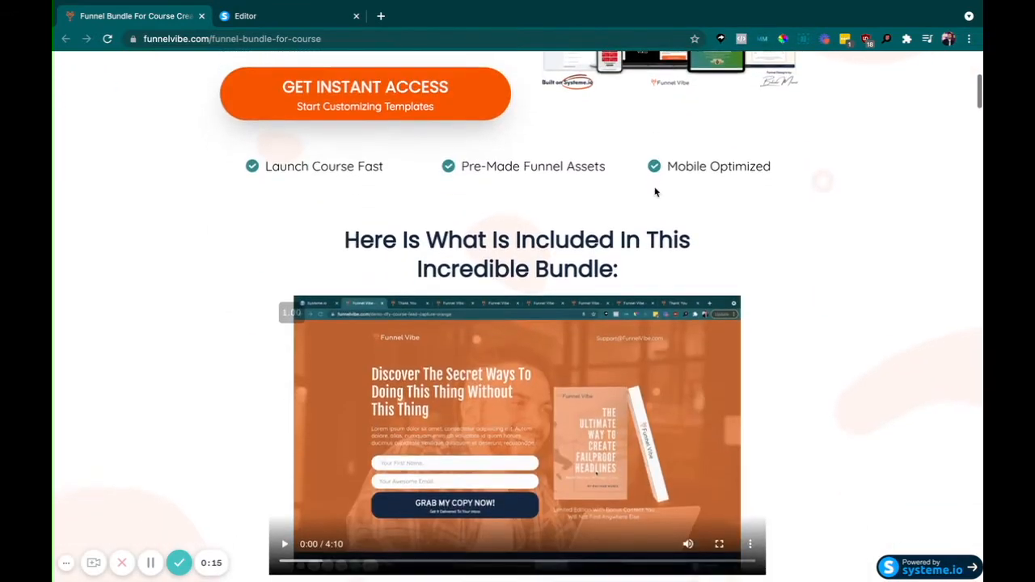
pyautogui.scroll(-3)
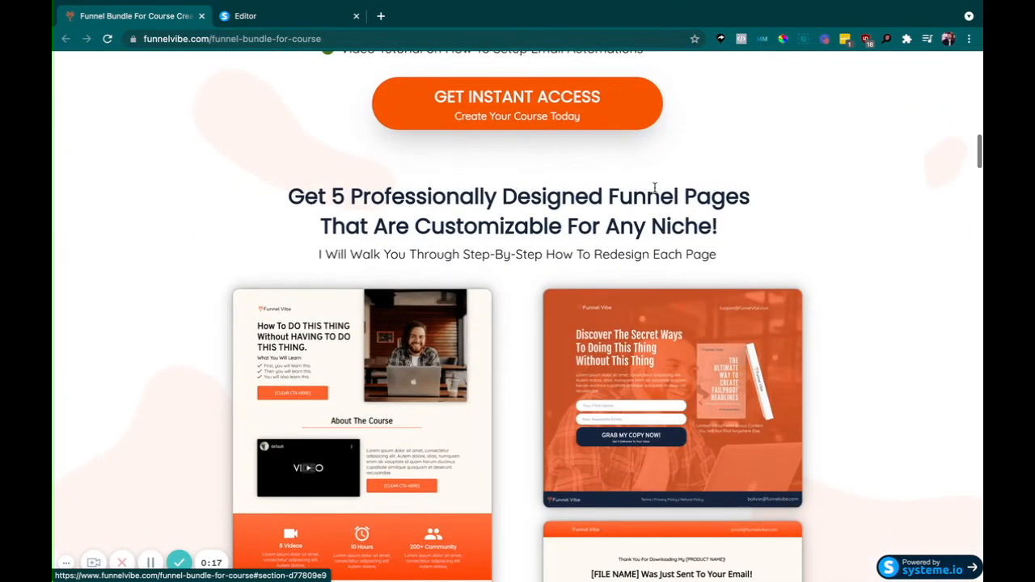
pyautogui.scroll(-3)
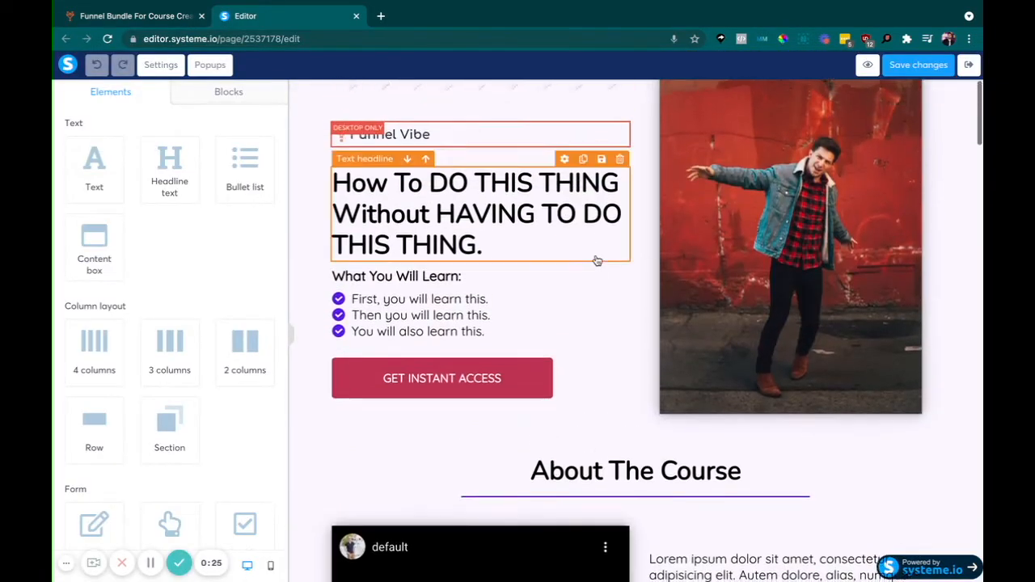
# Select the Raw HTML element above the hero headline to show its settings
pyautogui.scroll(-3)
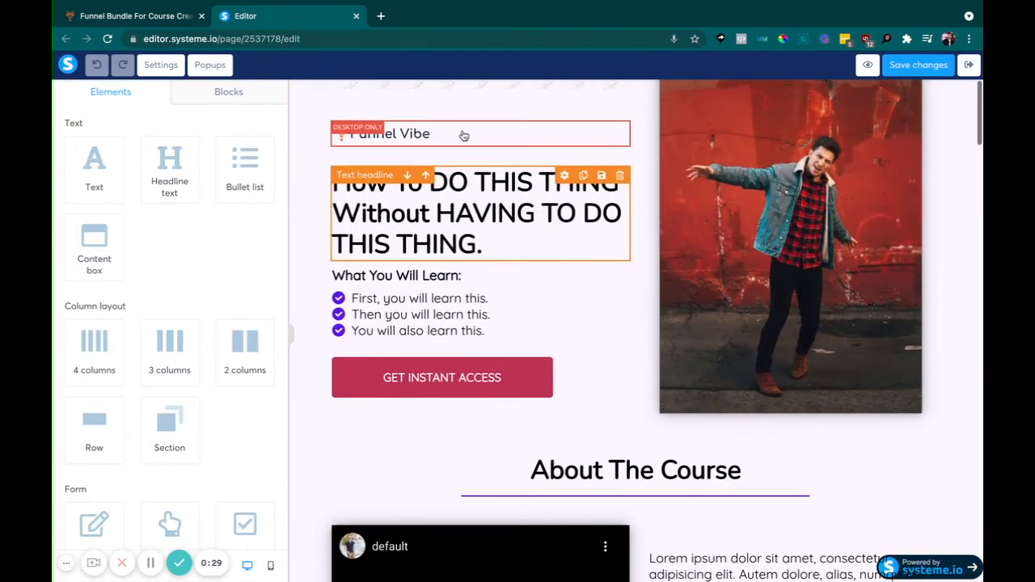
pyautogui.scroll(-3)
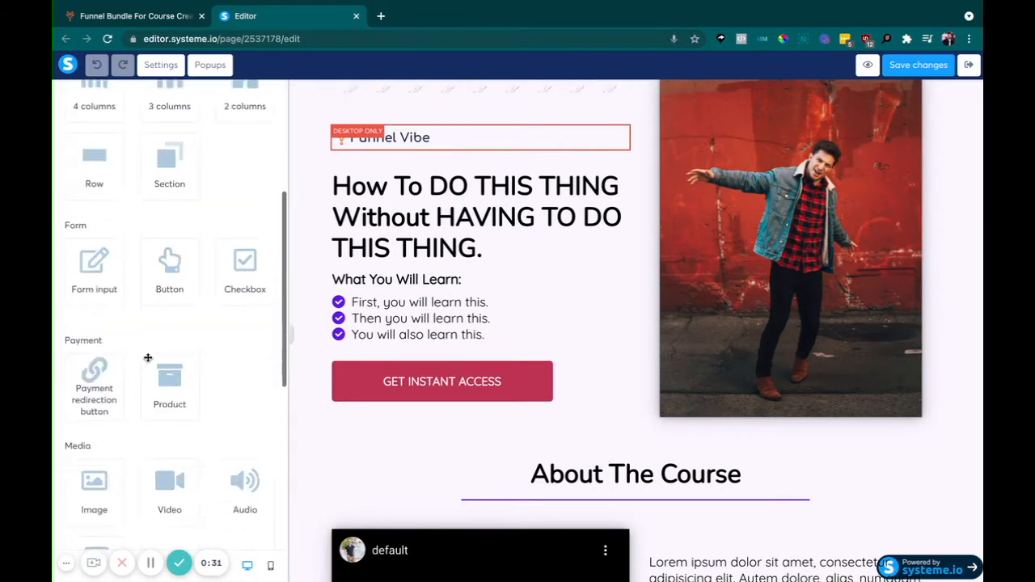
pyautogui.scroll(-3)
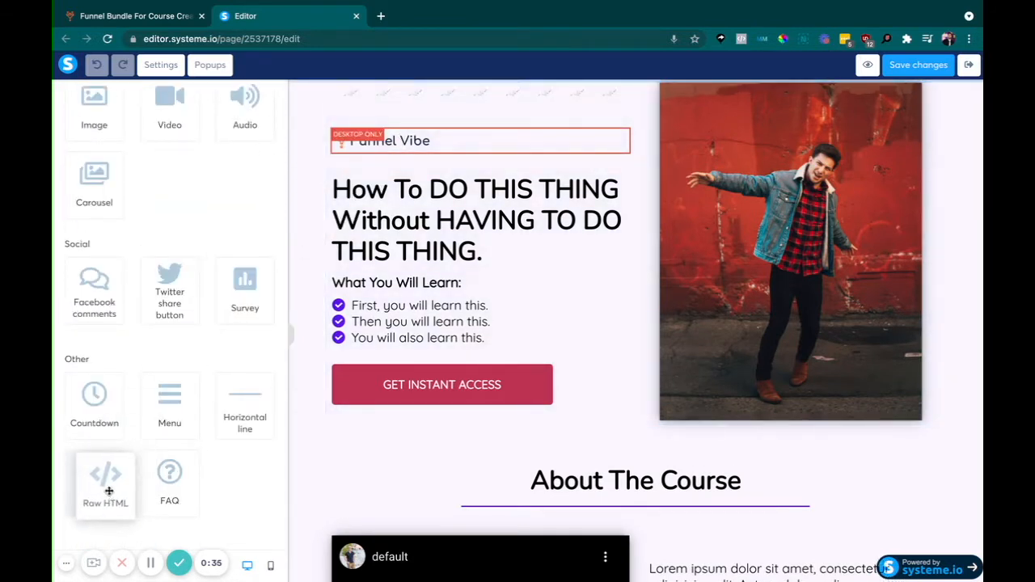
pyautogui.click(476, 218)
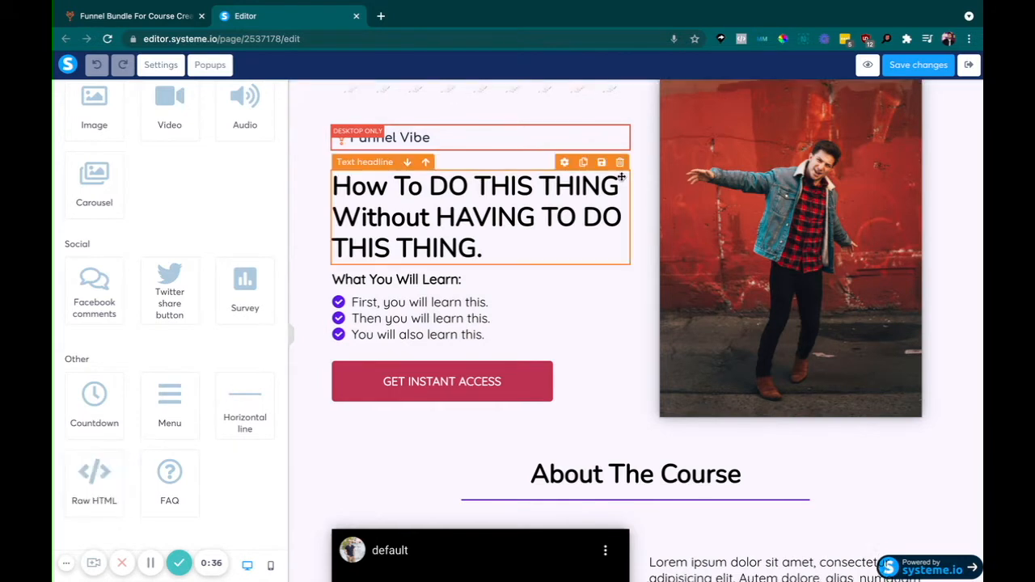
pyautogui.click(479, 214)
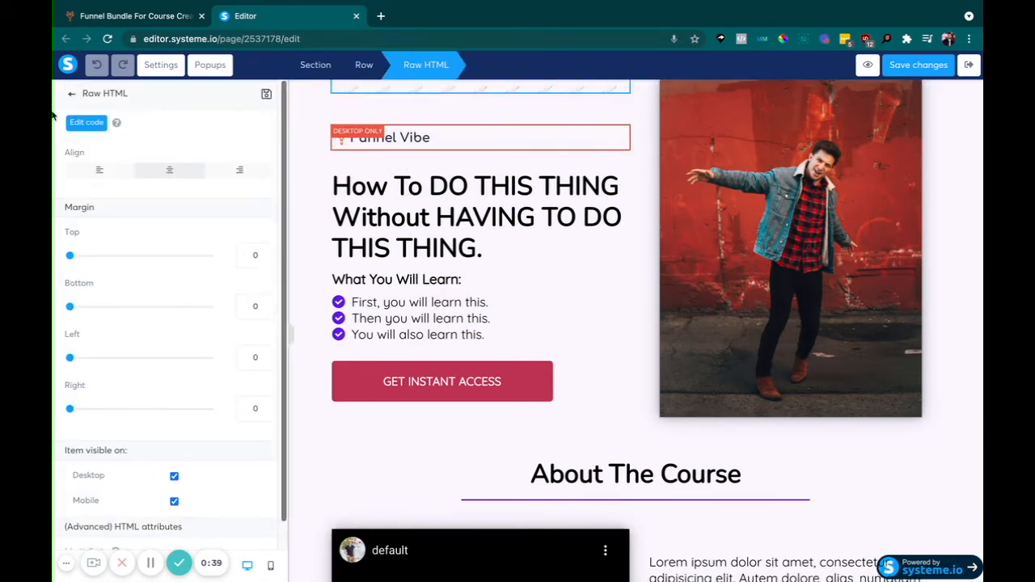
# Review the Raw HTML gradient style code, then switch to the CSS Gradient generator site
pyautogui.click(85, 123)
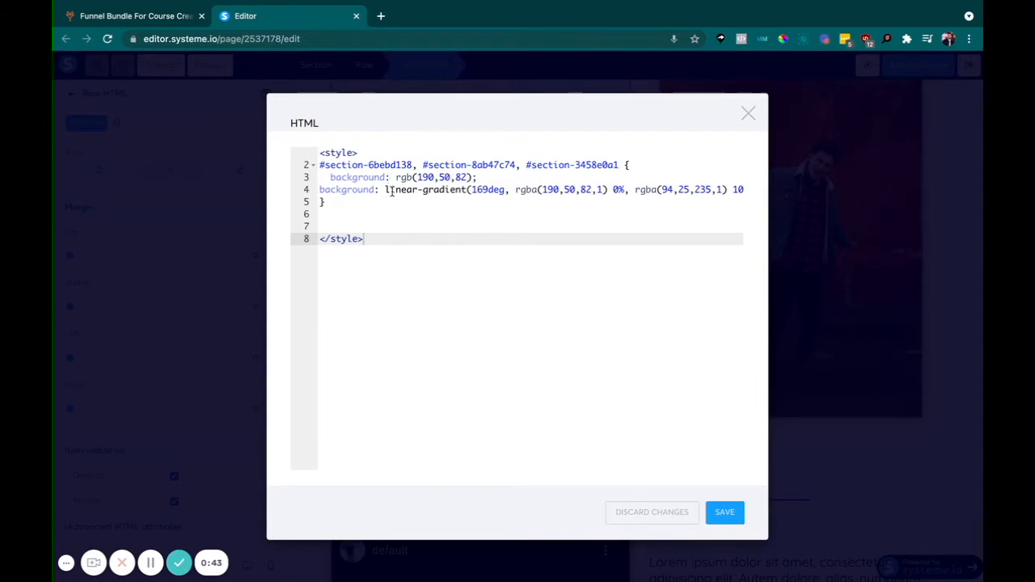
pyautogui.moveTo(391, 190)
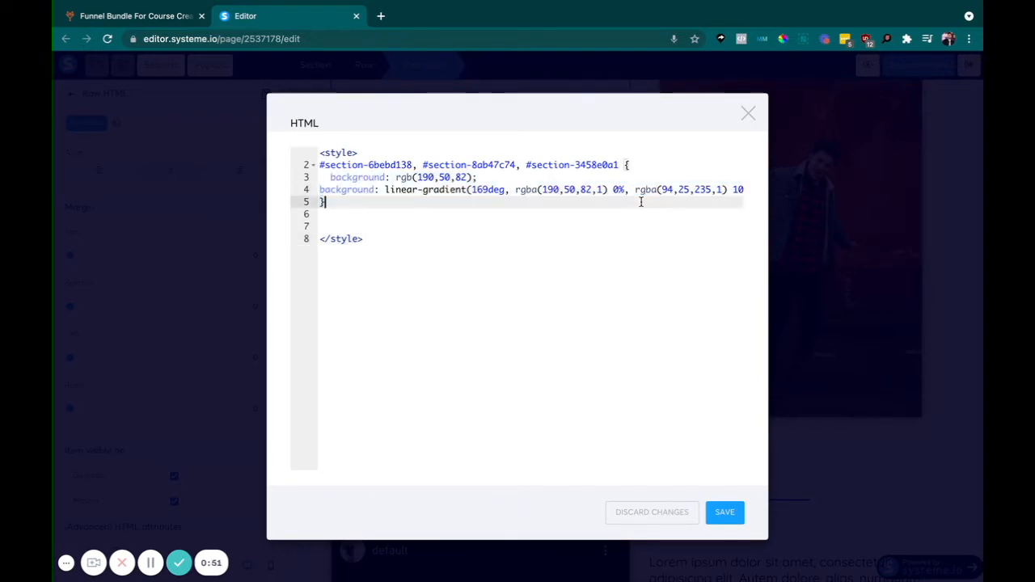
pyautogui.click(129, 16)
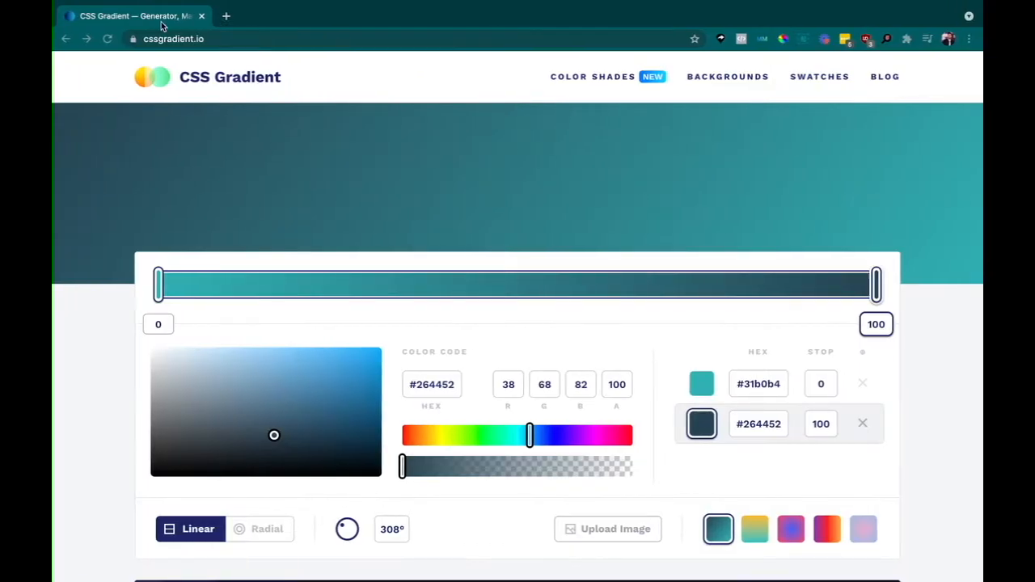
# Recolour the stop at 64 to purple and the final stop at 100 to olive in the 308° gradient
pyautogui.click(192, 39)
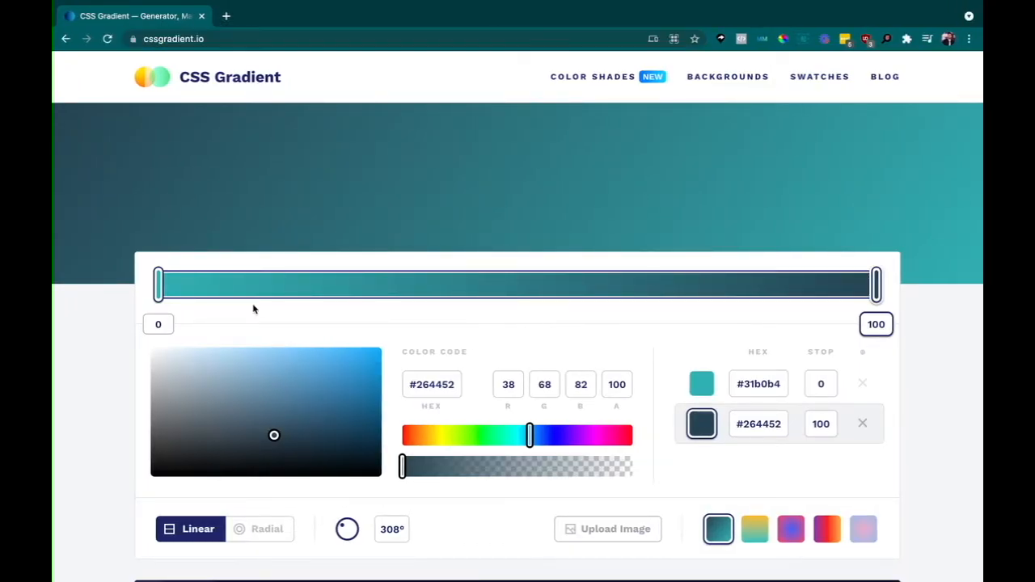
pyautogui.moveTo(660, 411)
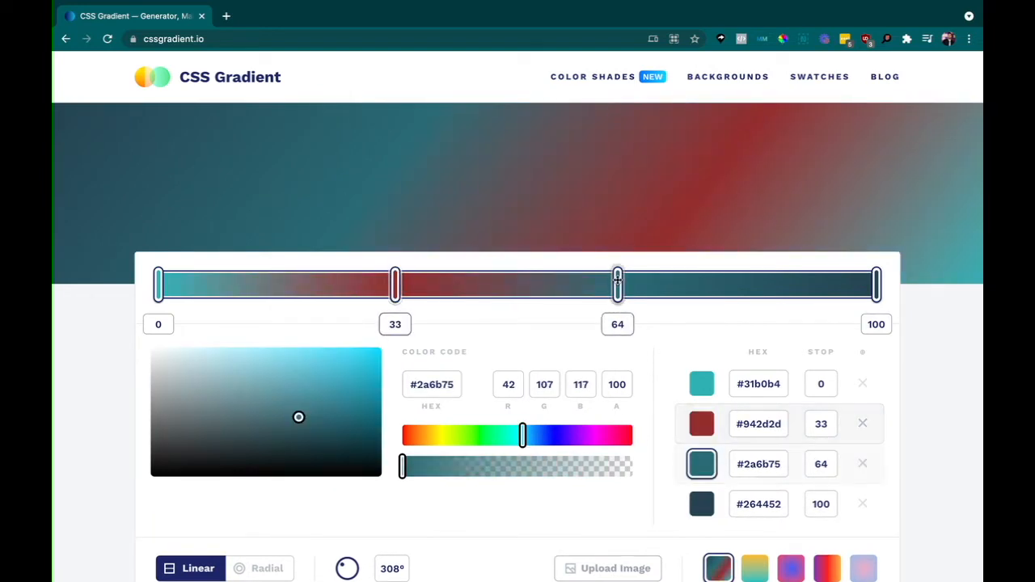
pyautogui.moveTo(521, 435); pyautogui.dragTo(472, 435)
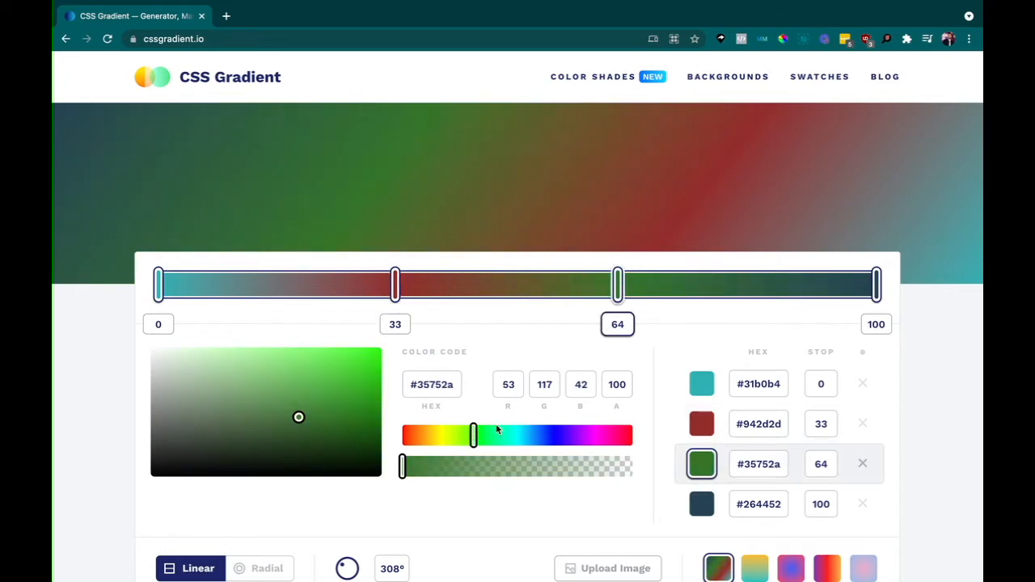
pyautogui.moveTo(472, 437); pyautogui.dragTo(585, 436)
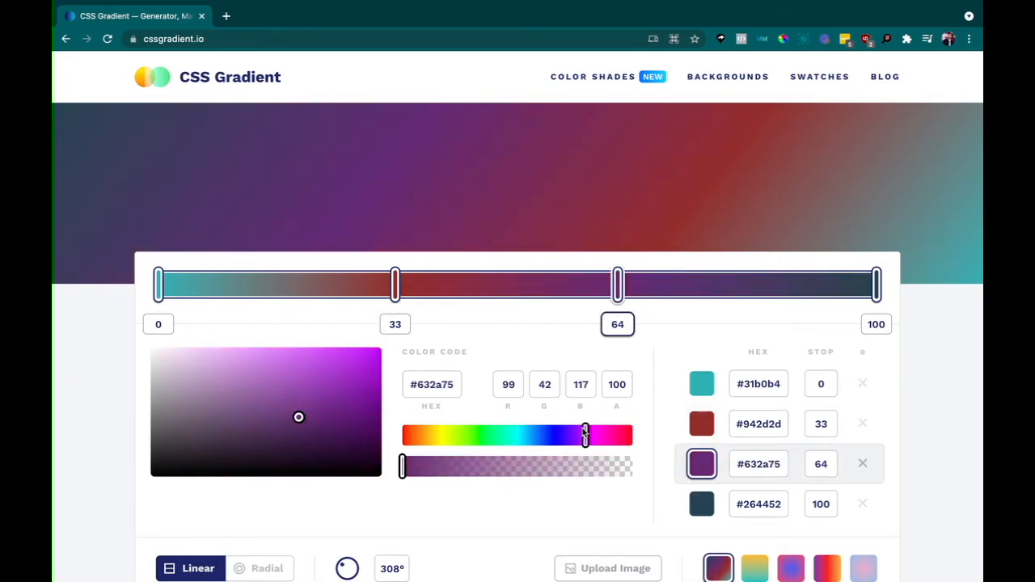
pyautogui.click(702, 505)
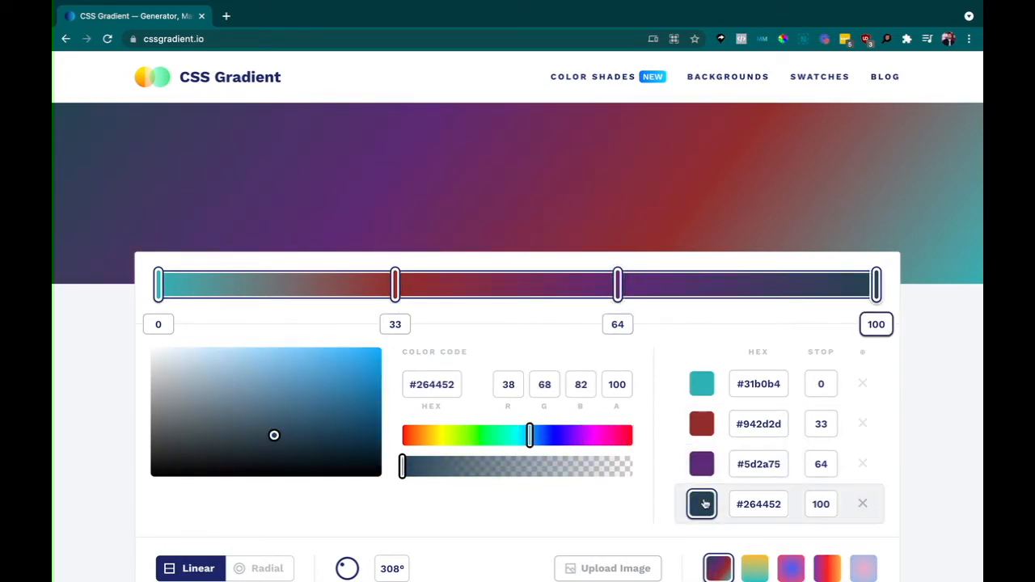
pyautogui.moveTo(531, 435); pyautogui.dragTo(433, 435)
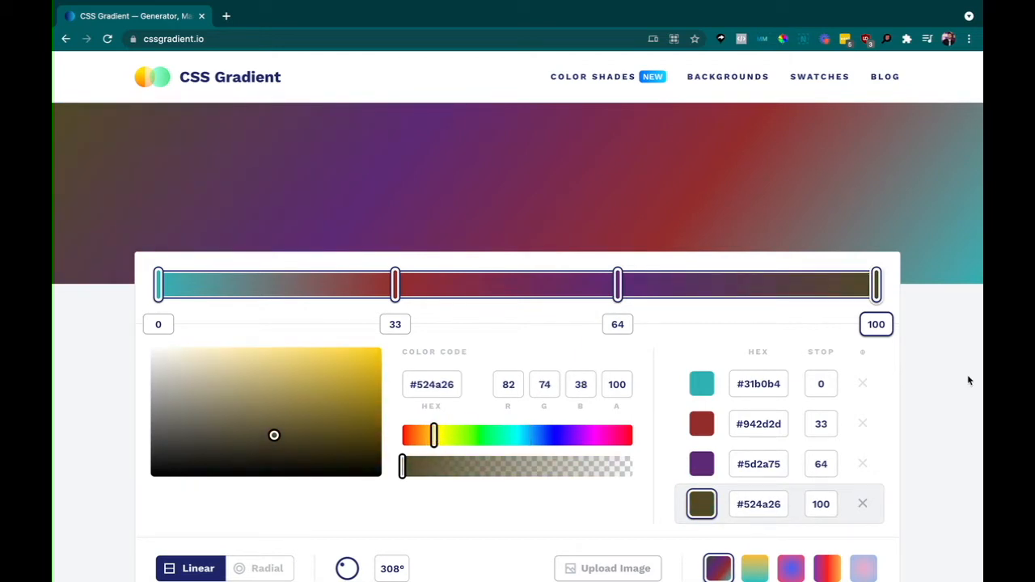
# Select the generated CSS gradient code for copying
pyautogui.scroll(-3)
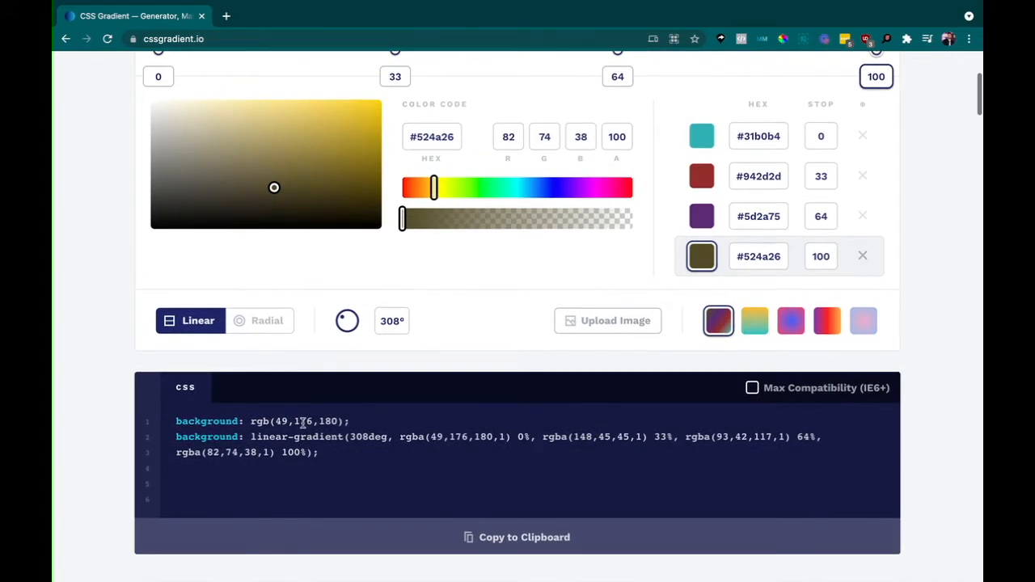
pyautogui.moveTo(177, 421); pyautogui.dragTo(320, 453)
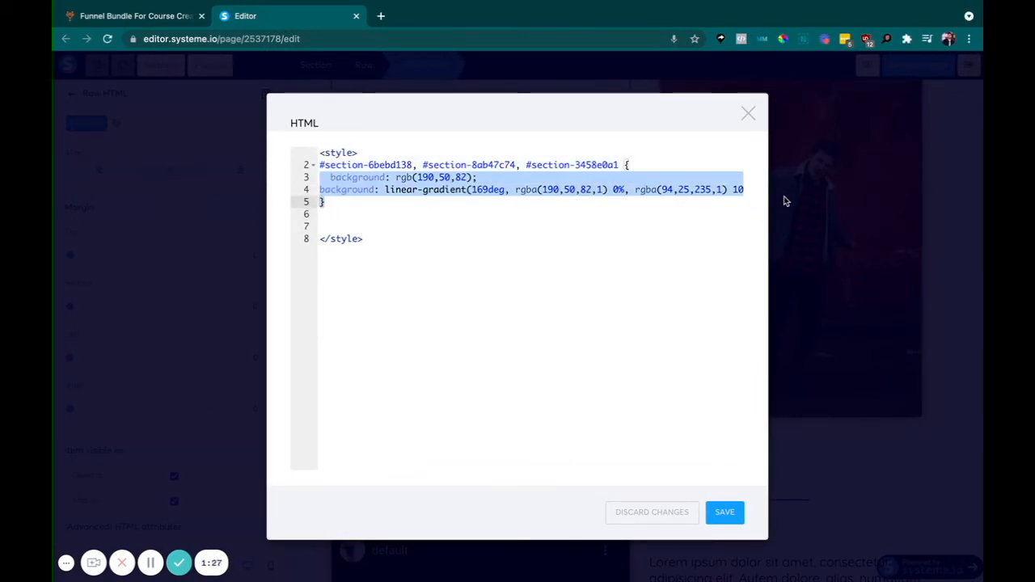
# Swap the sections' background lines for the new 308deg four-color gradient CSS and save the code
pyautogui.press('Delete')
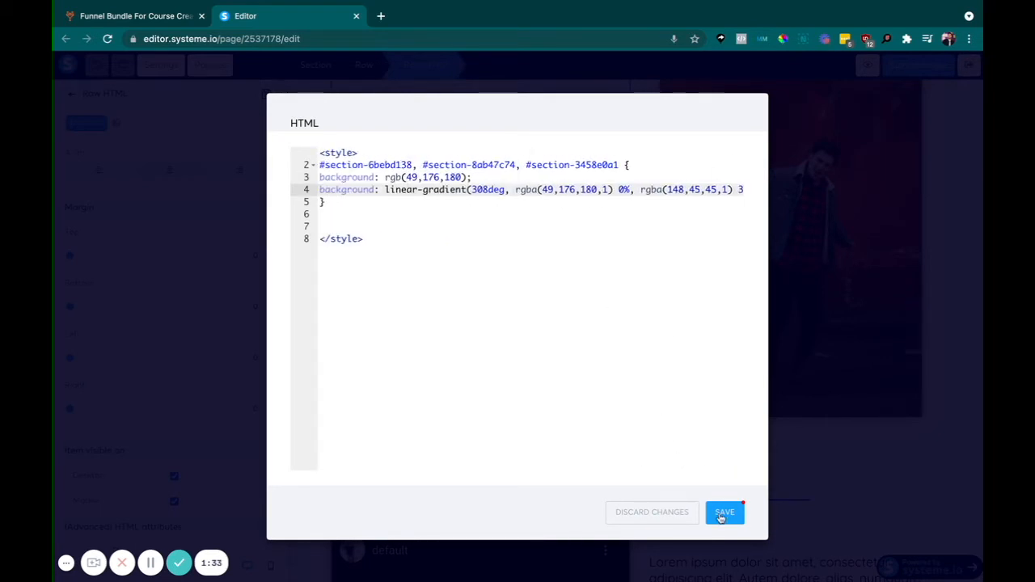
pyautogui.click(724, 511)
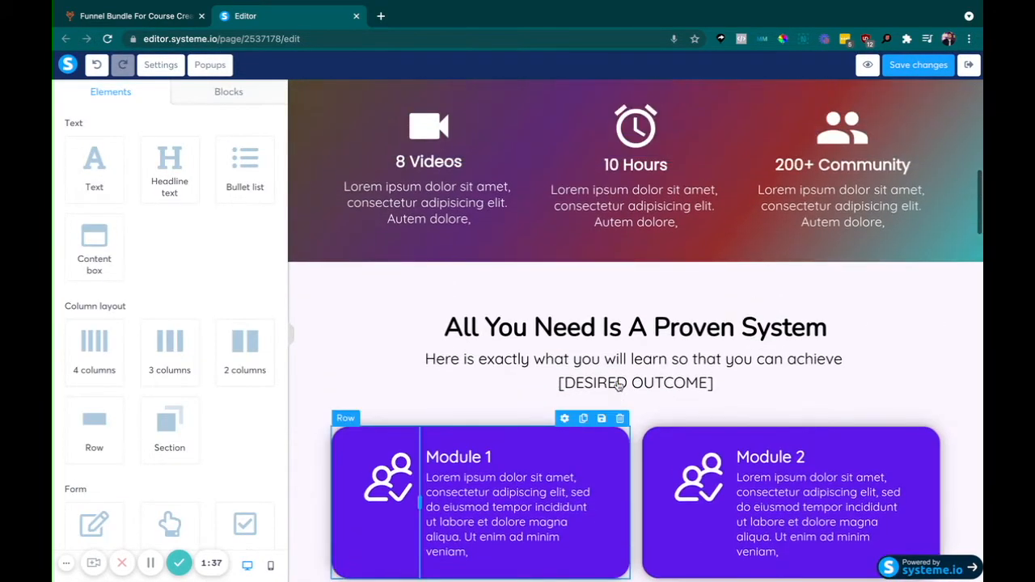
# Inspect the gradient sections down the page and select the one under the course video
pyautogui.scroll(-3)
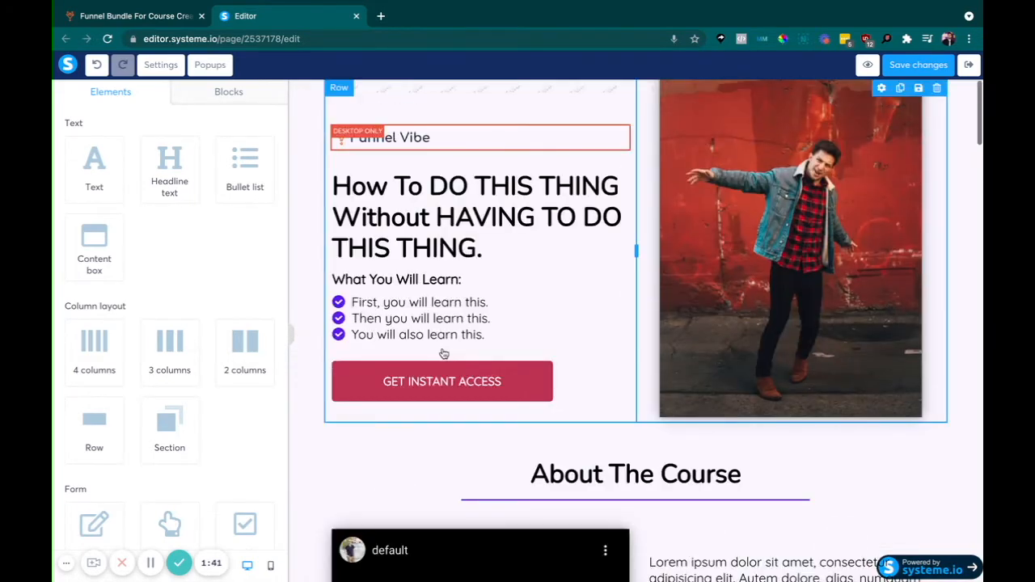
pyautogui.scroll(-3)
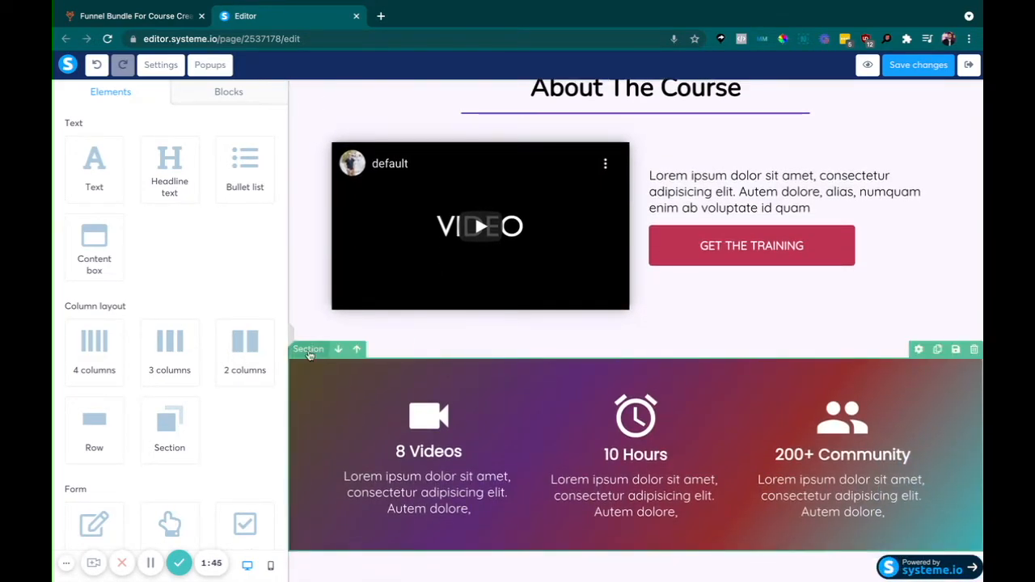
pyautogui.click(308, 349)
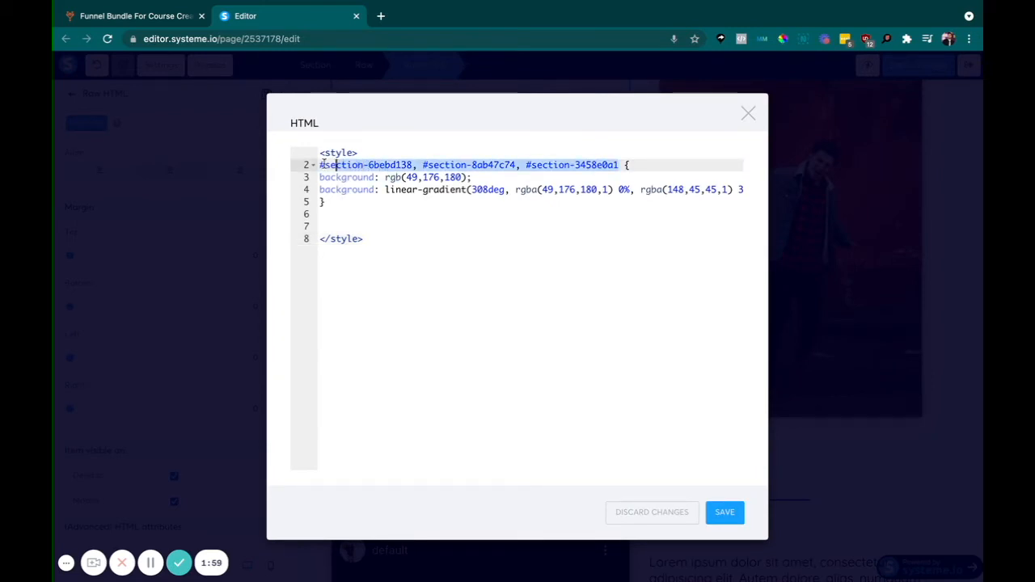
pyautogui.press('Delete')
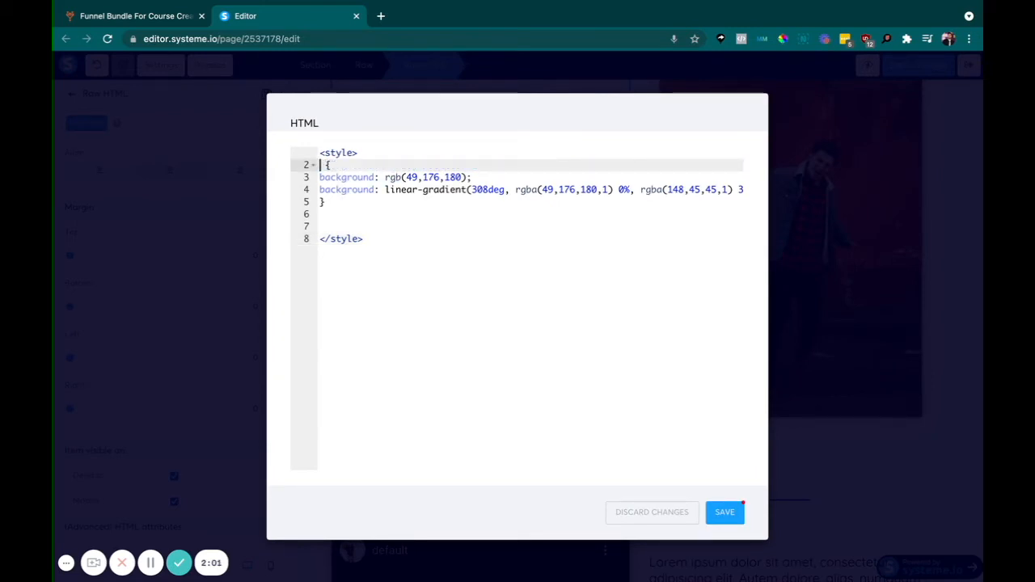
pyautogui.write('#')
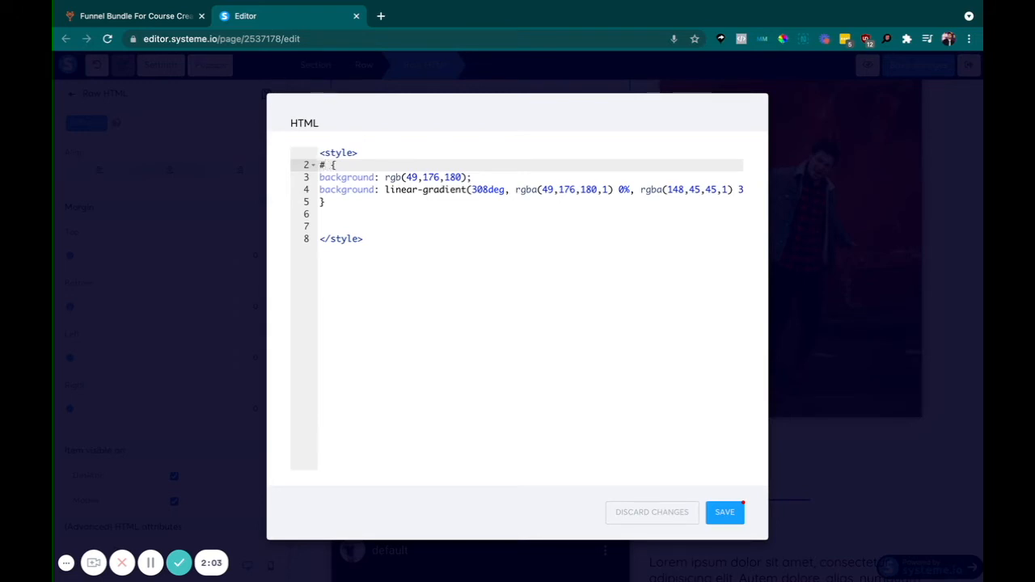
pyautogui.write('section-6bebd138')
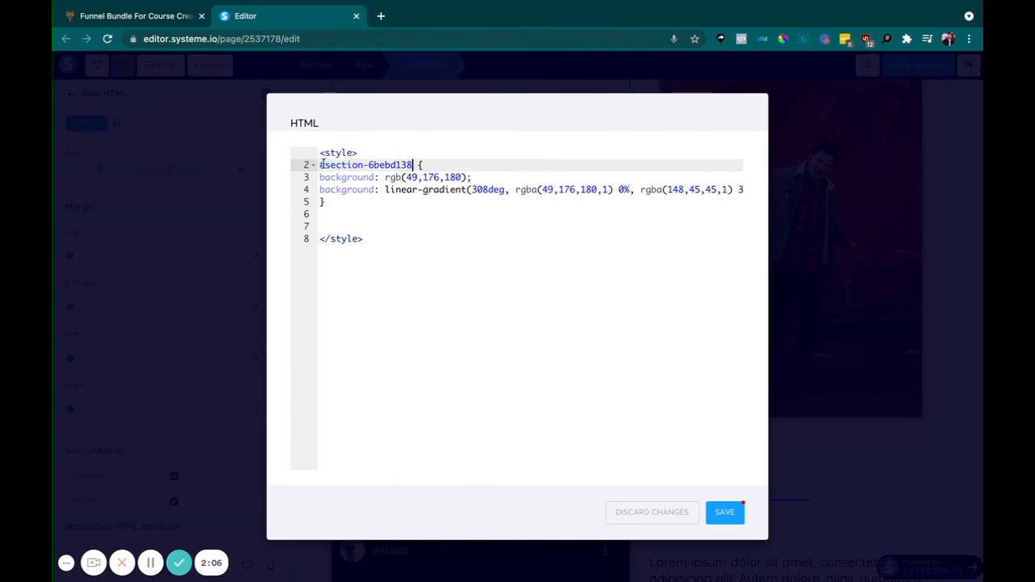
pyautogui.write(',')
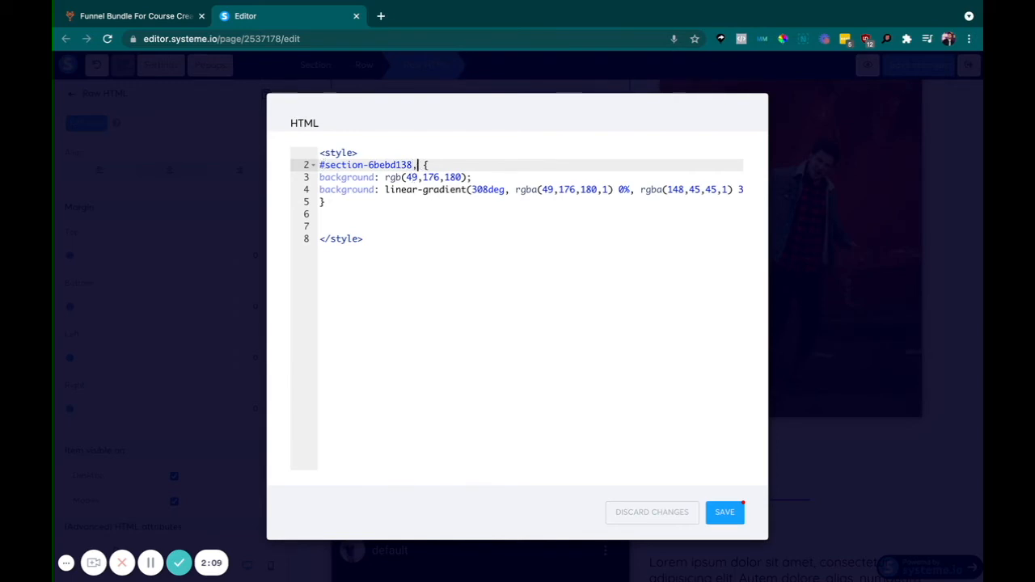
pyautogui.write('#')
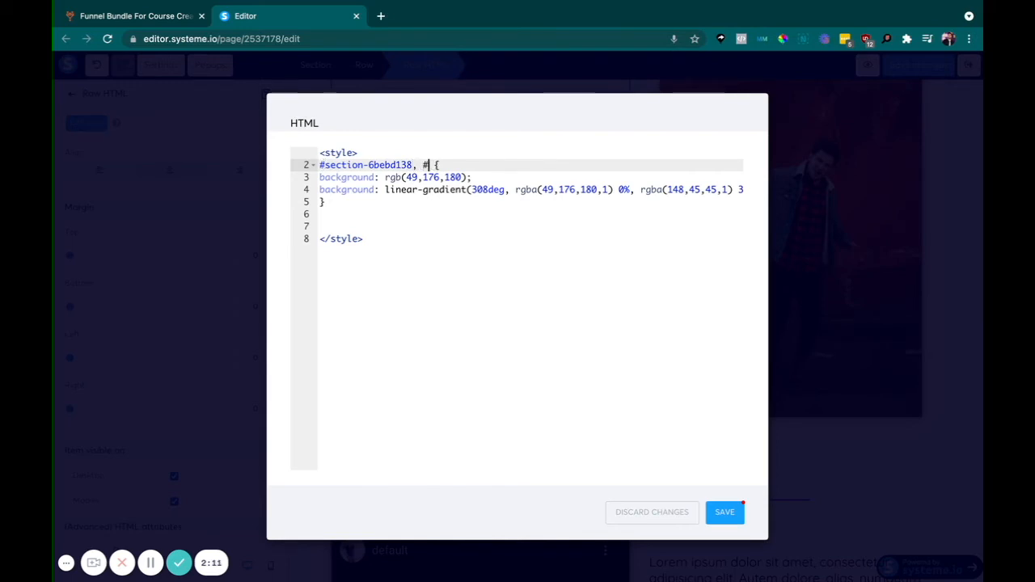
pyautogui.write('section-6bebd138')
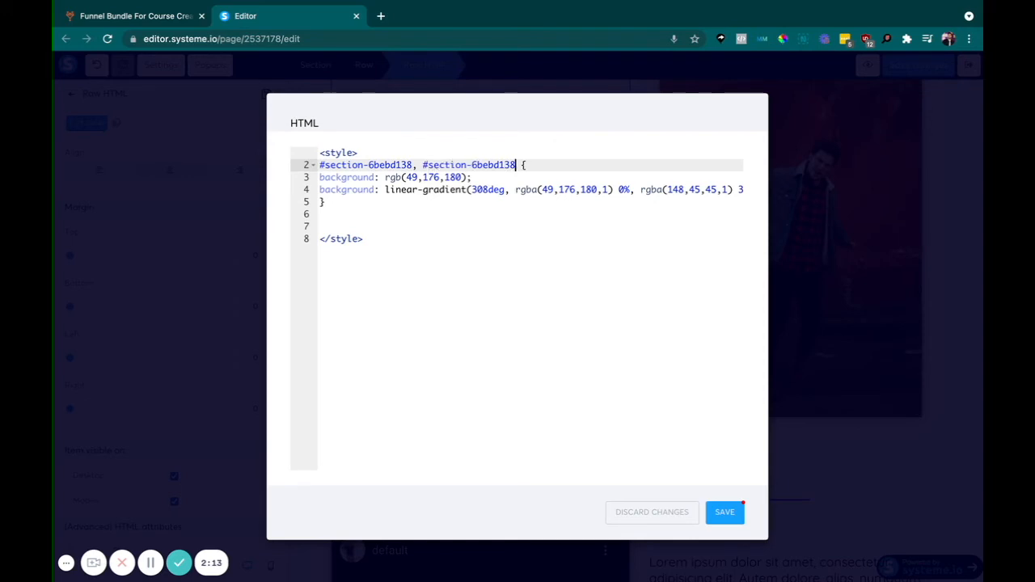
pyautogui.write(', #section-8ab47c74, #section-3458e0a1')
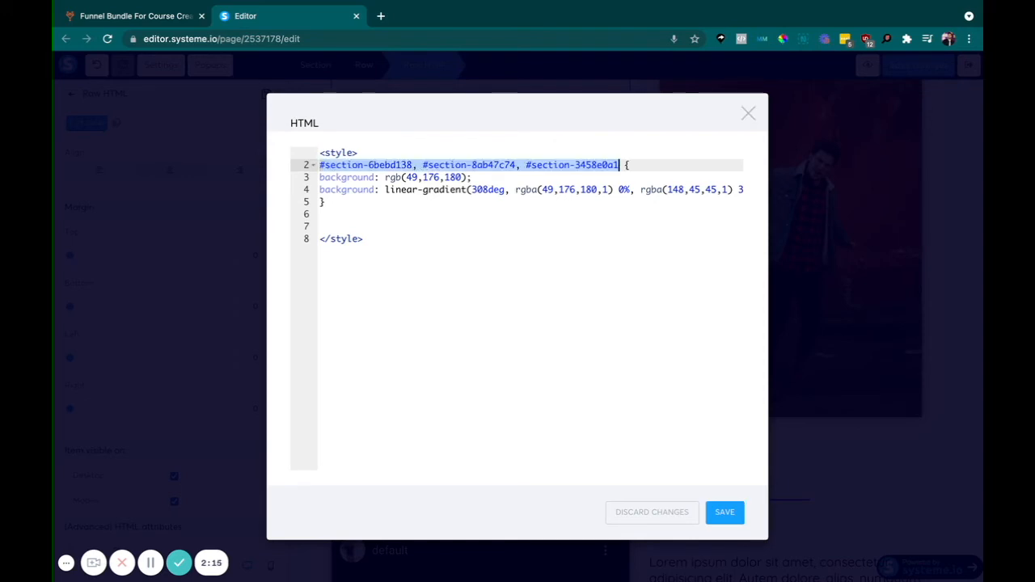
pyautogui.click(424, 190)
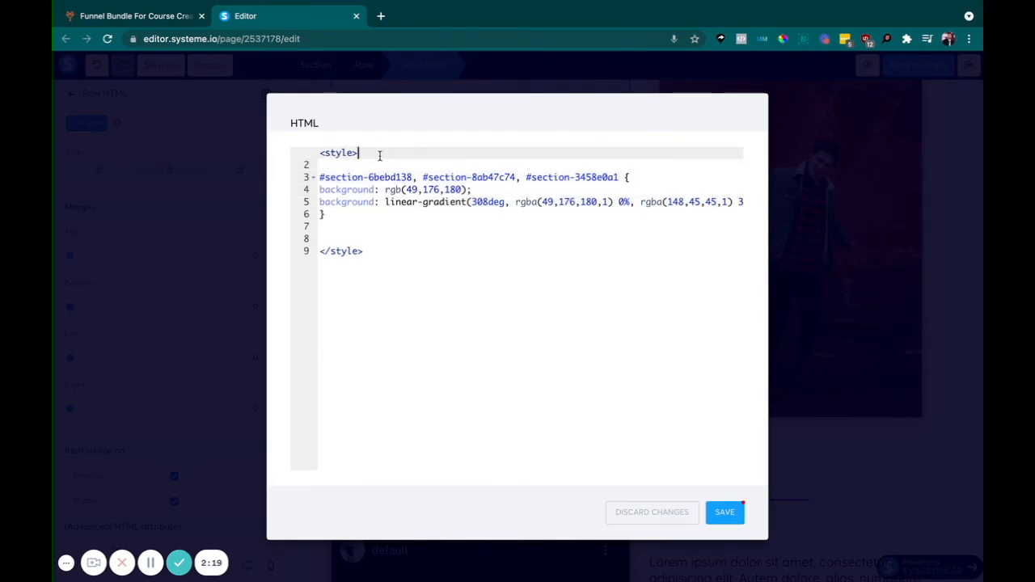
# Add blank lines around the three-section gradient rule in the style block and save it
pyautogui.moveTo(320, 176); pyautogui.dragTo(326, 214)
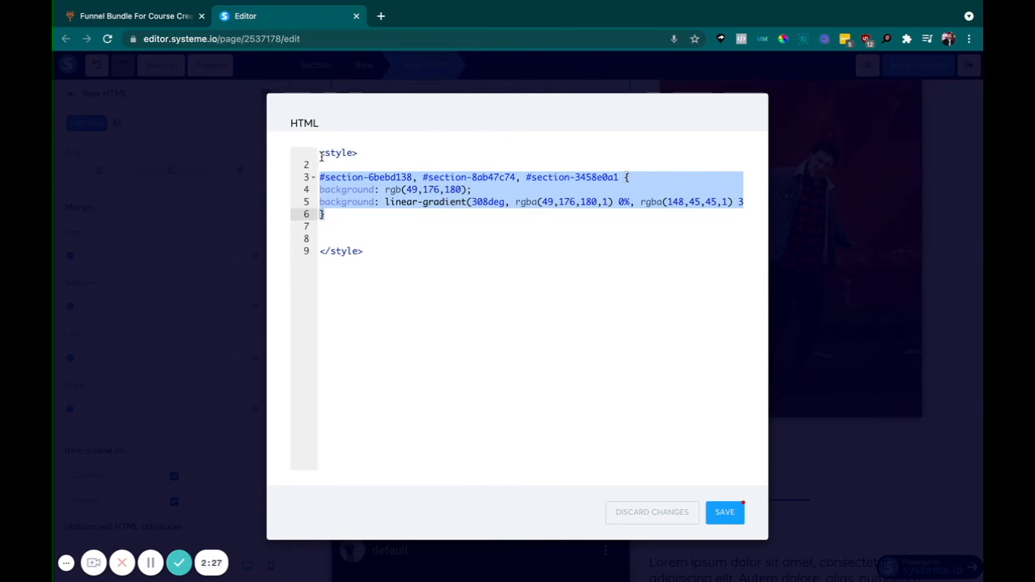
pyautogui.click(320, 152)
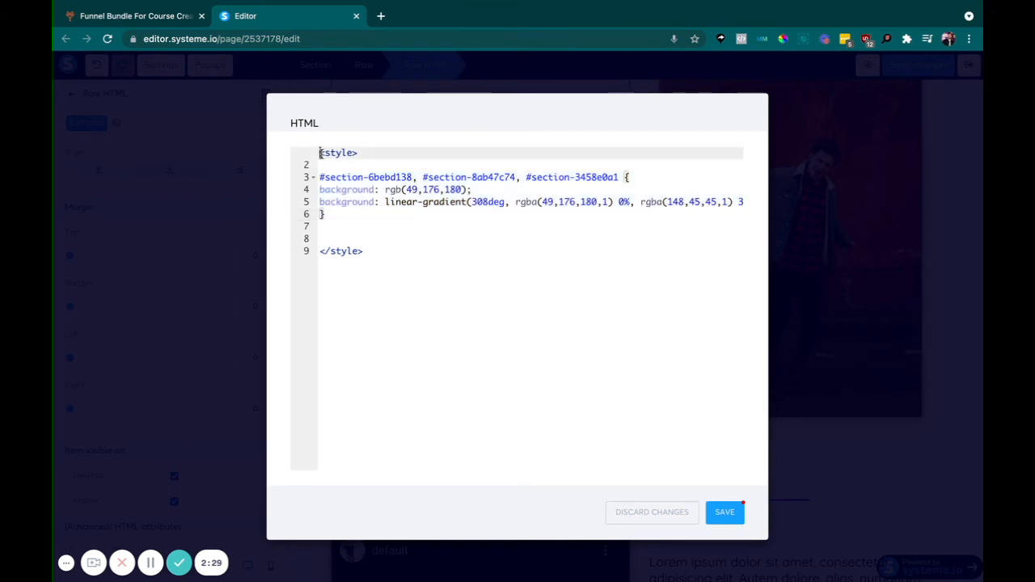
pyautogui.doubleClick(336, 152)
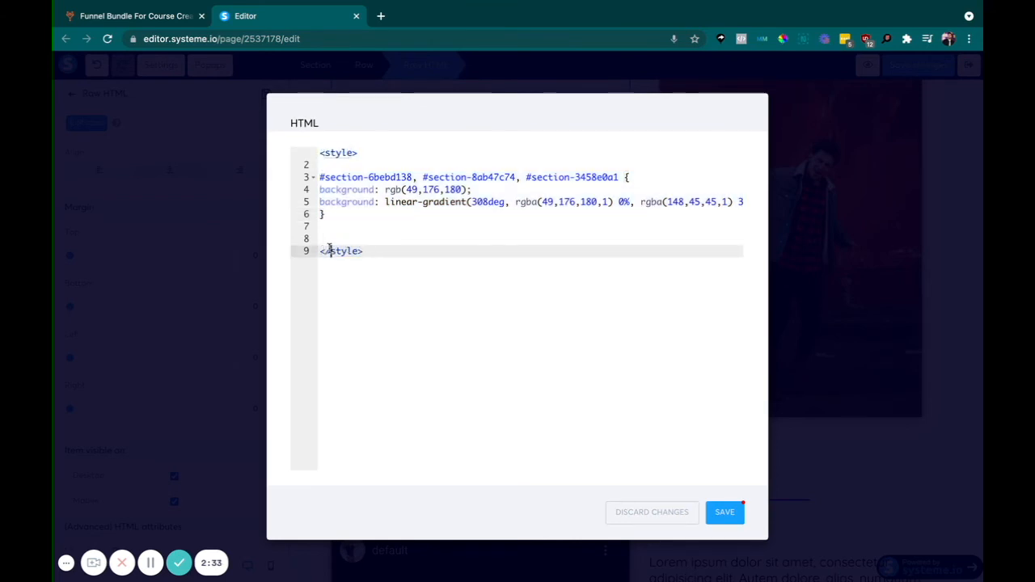
pyautogui.doubleClick(340, 251)
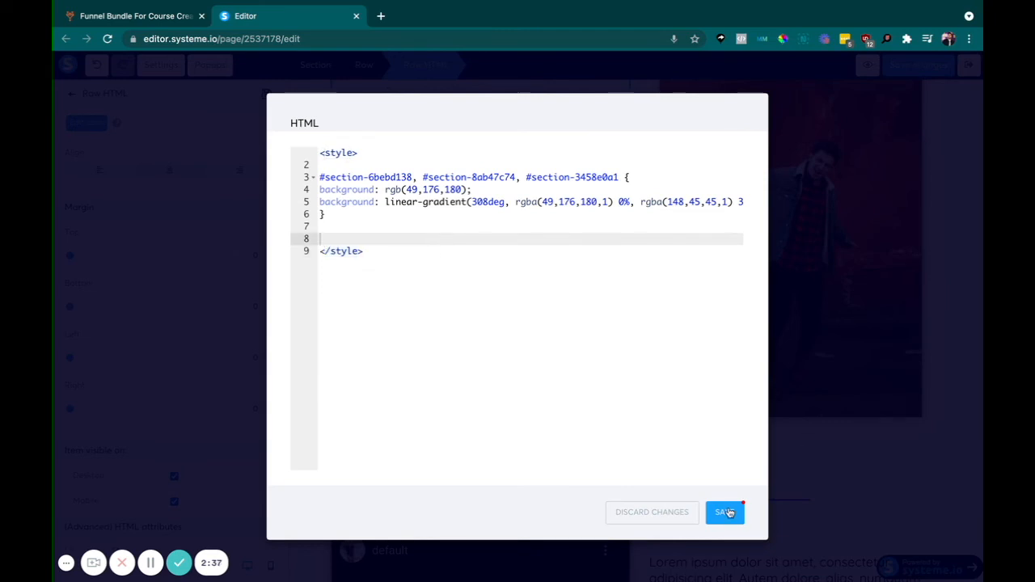
pyautogui.click(725, 511)
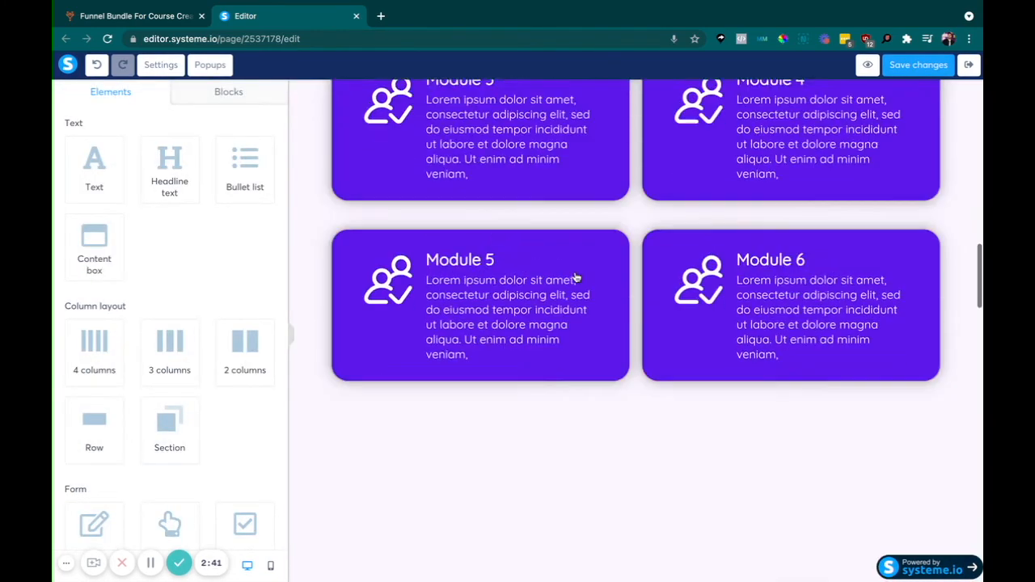
pyautogui.scroll(-3)
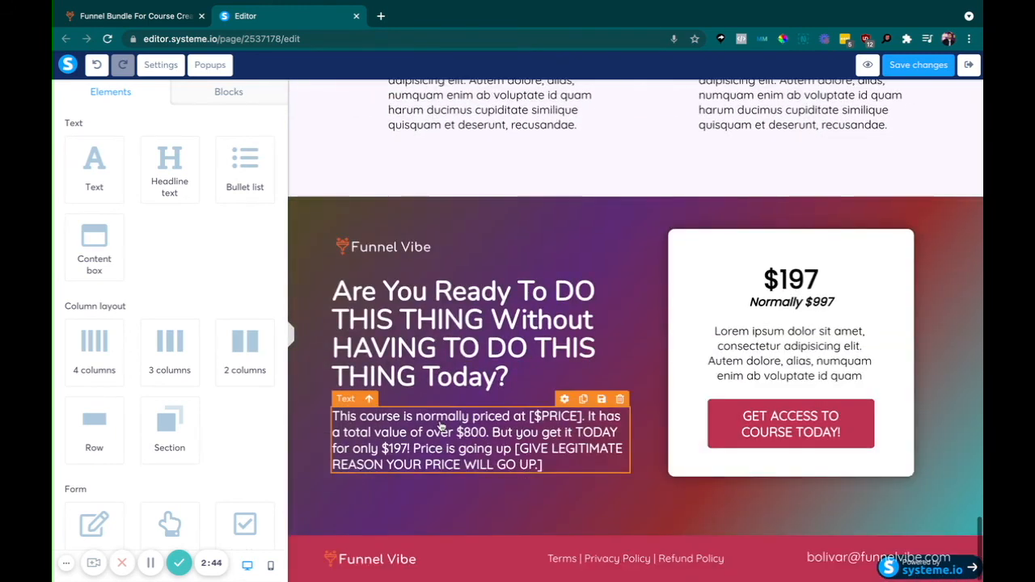
pyautogui.scroll(-3)
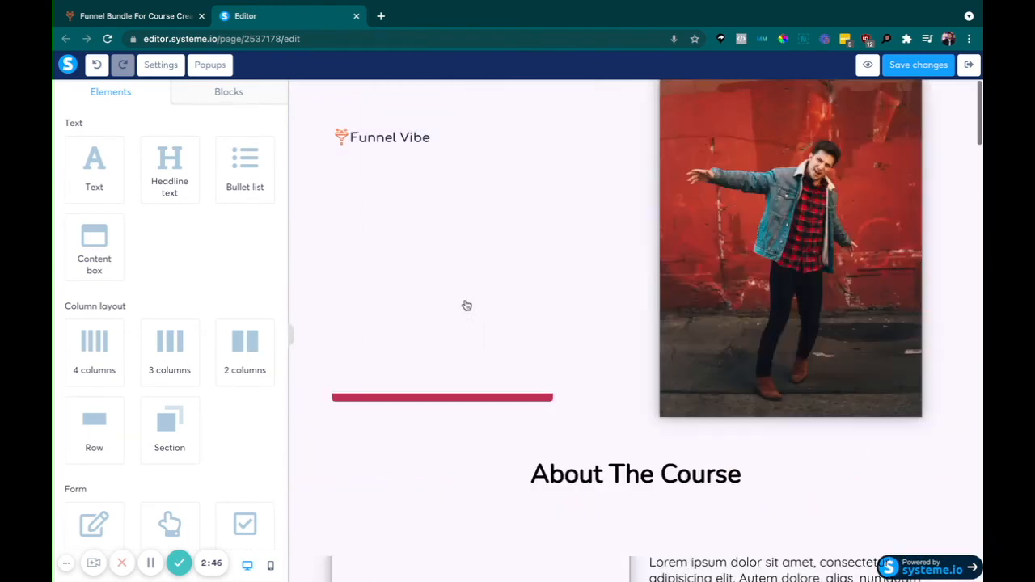
pyautogui.scroll(-3)
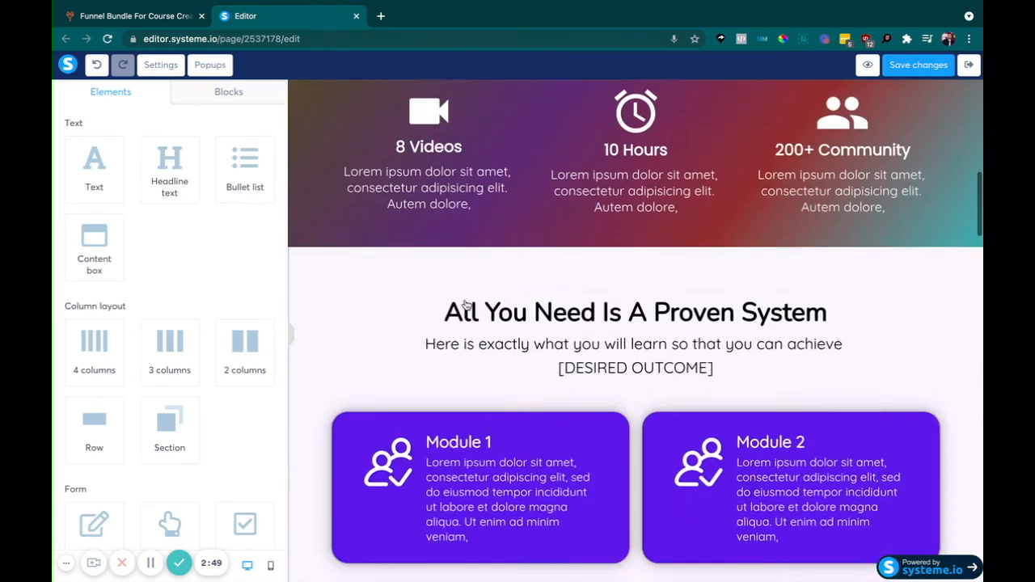